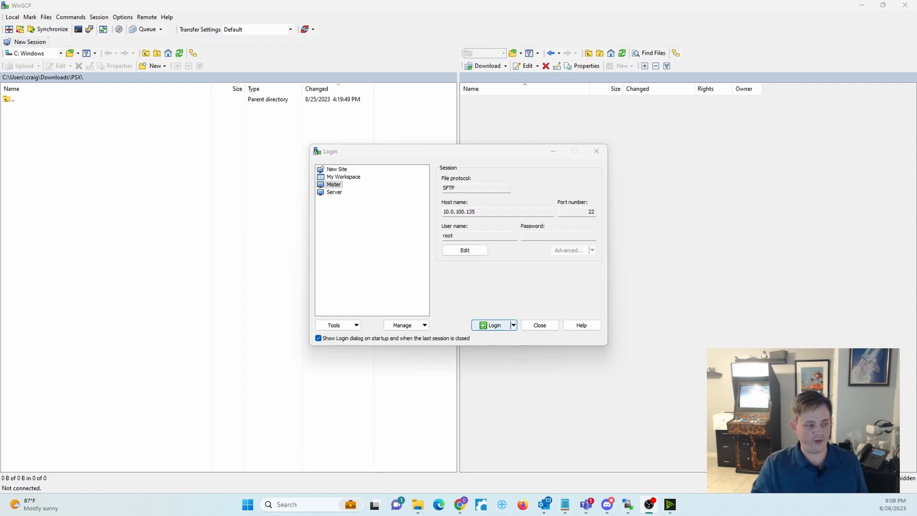
Log in to the saved Mister site over SFTP, entering the server password.
click(491, 325)
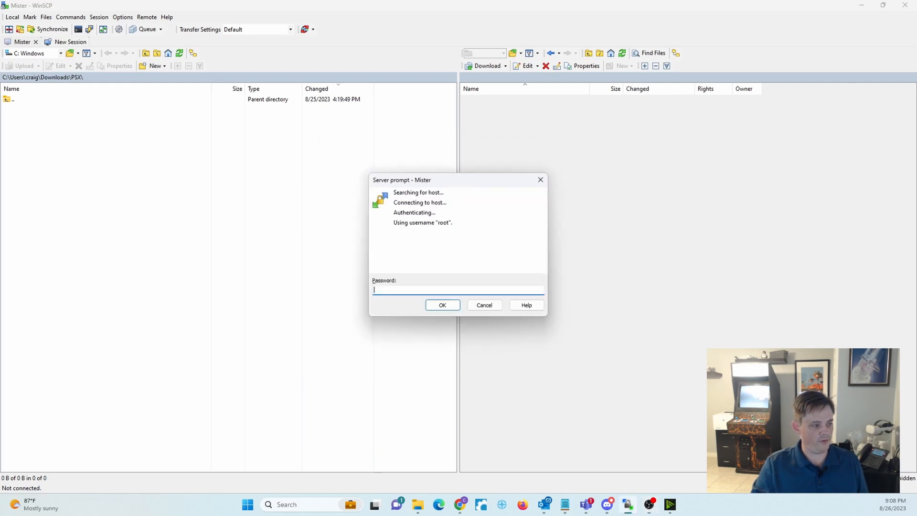
text(•)
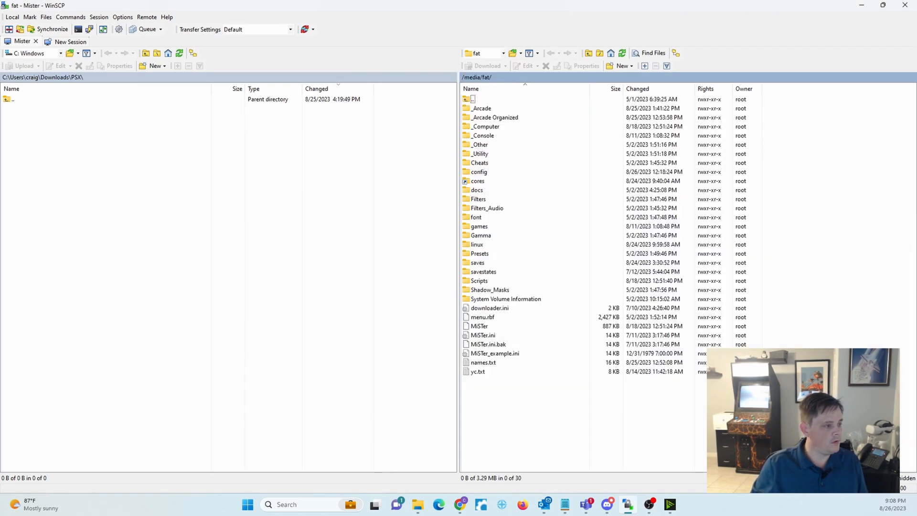
Edit MiSTer.ini on the server, setting direct_video to 1 and checking composite_sync=1.
click(481, 334)
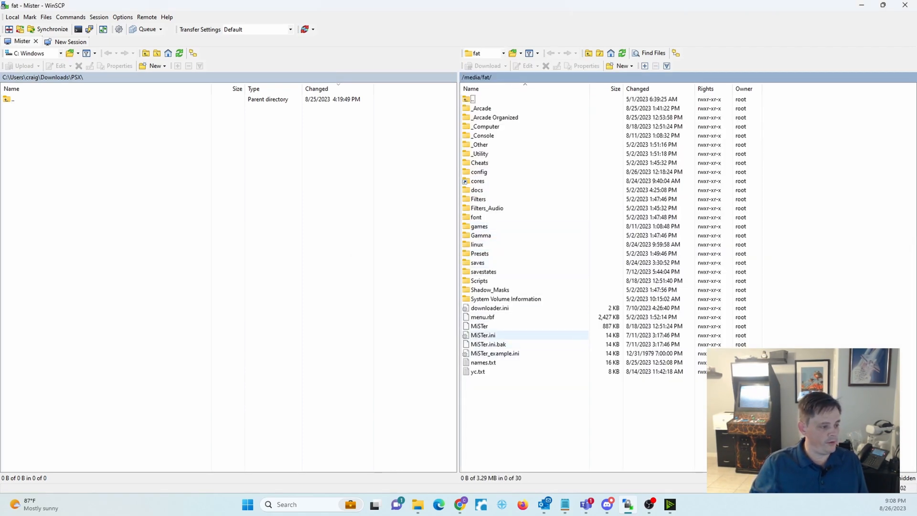
right_click(483, 334)
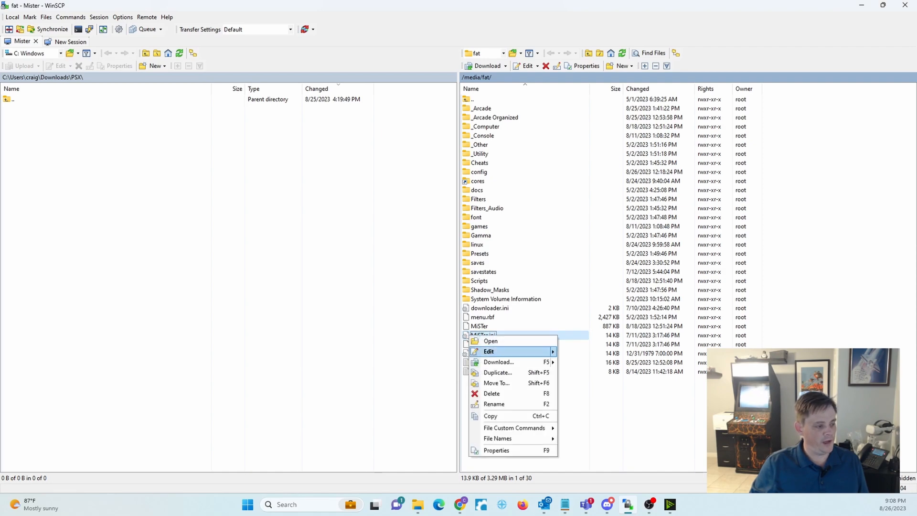
click(489, 351)
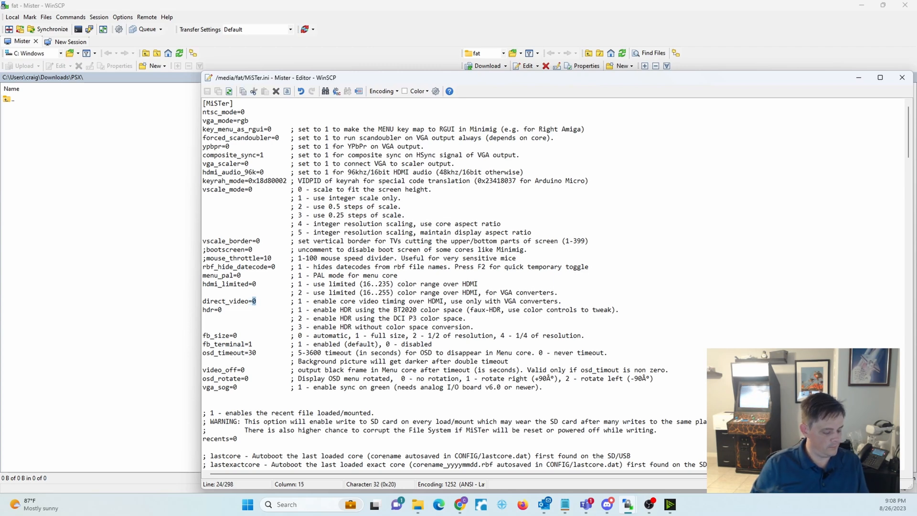
text(1)
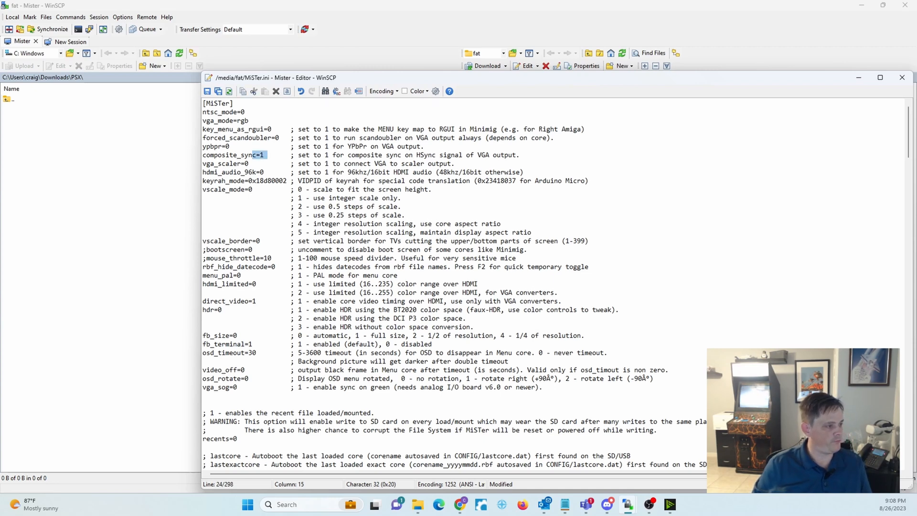
click(261, 120)
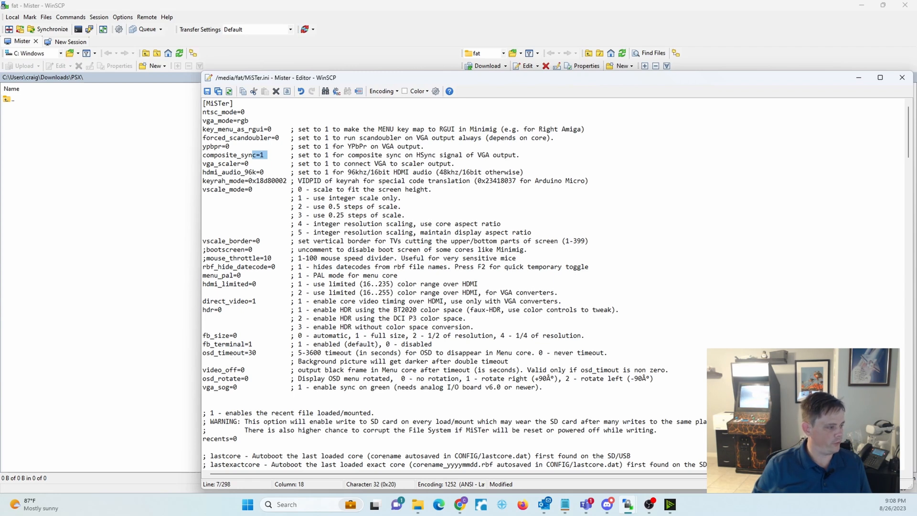